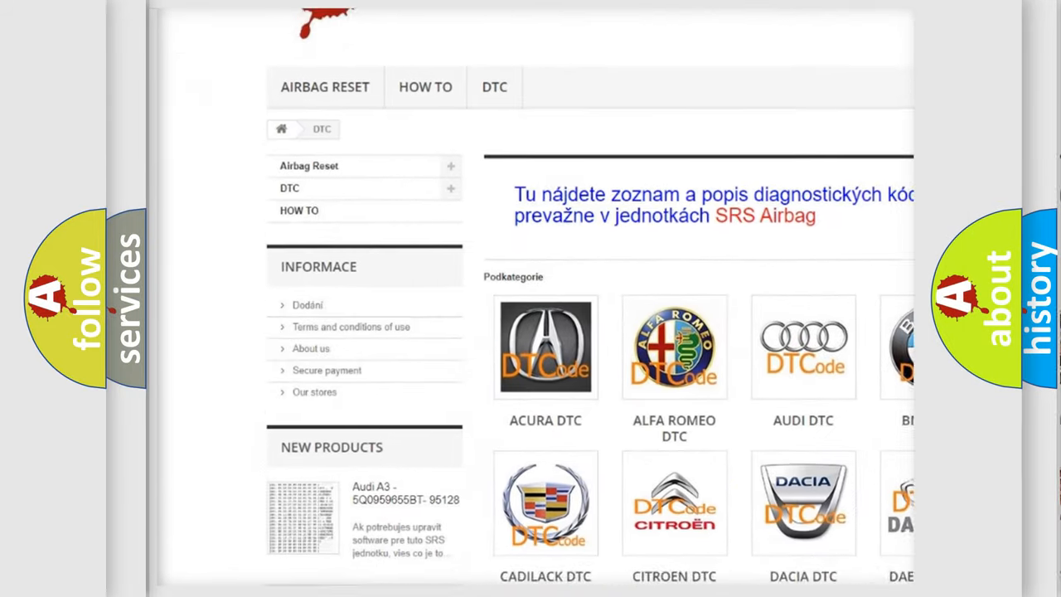
scroll(down, 3)
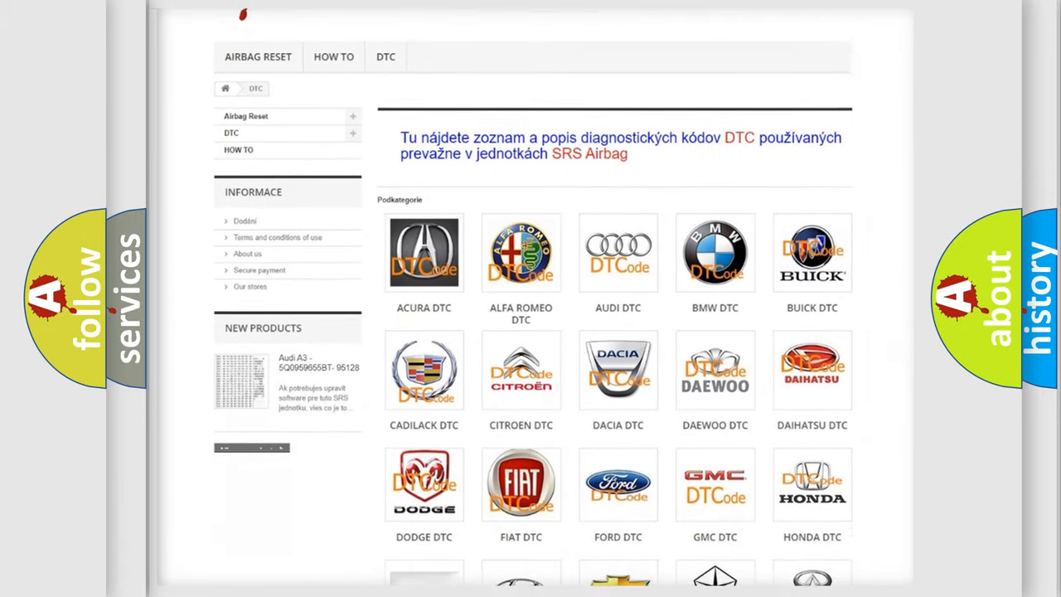
scroll(down, 3)
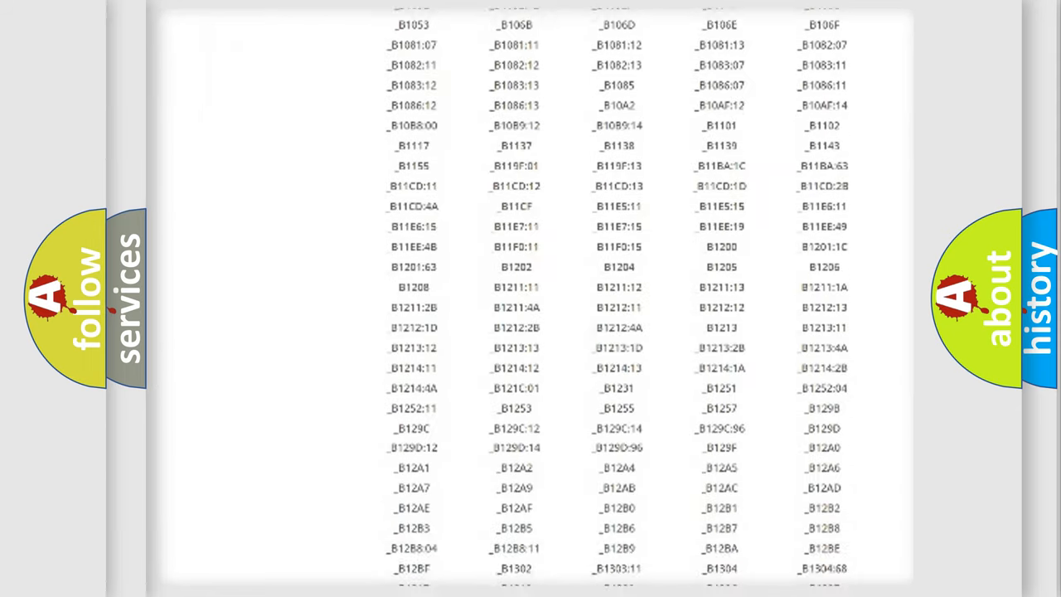
scroll(down, 3)
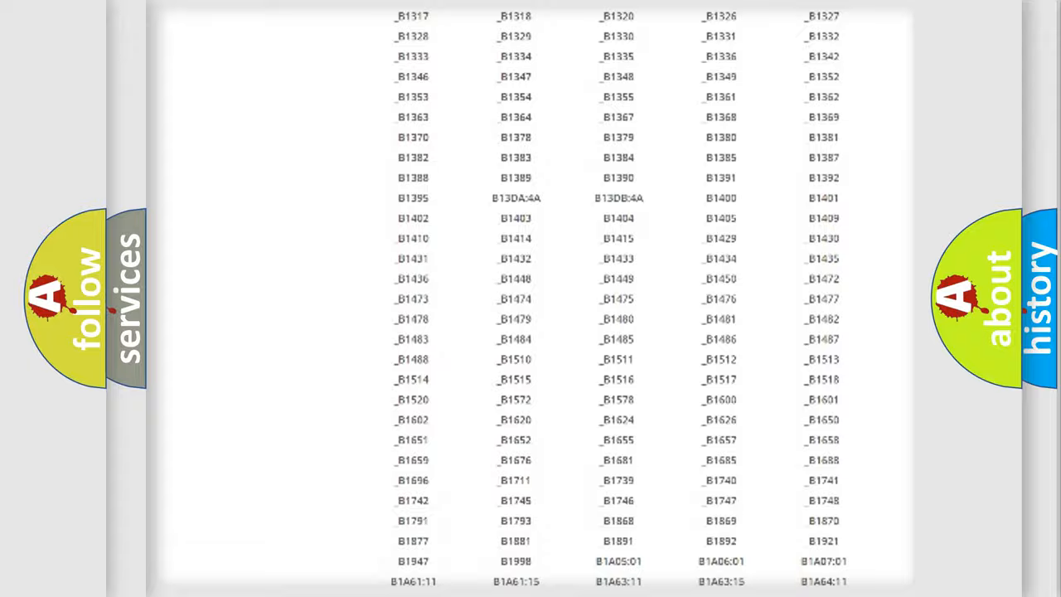